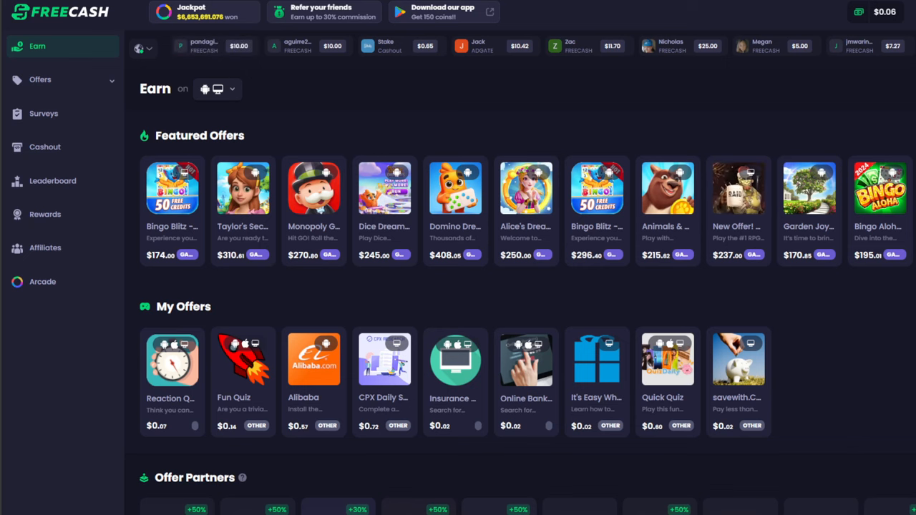
{"action": "mouse_move", "coordinate": [904, 38]}
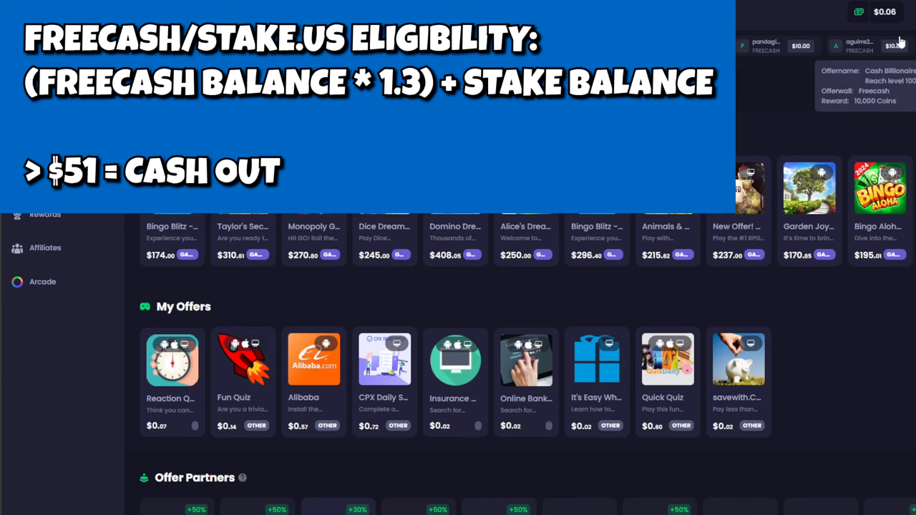
{"action": "mouse_move", "coordinate": [880, 107]}
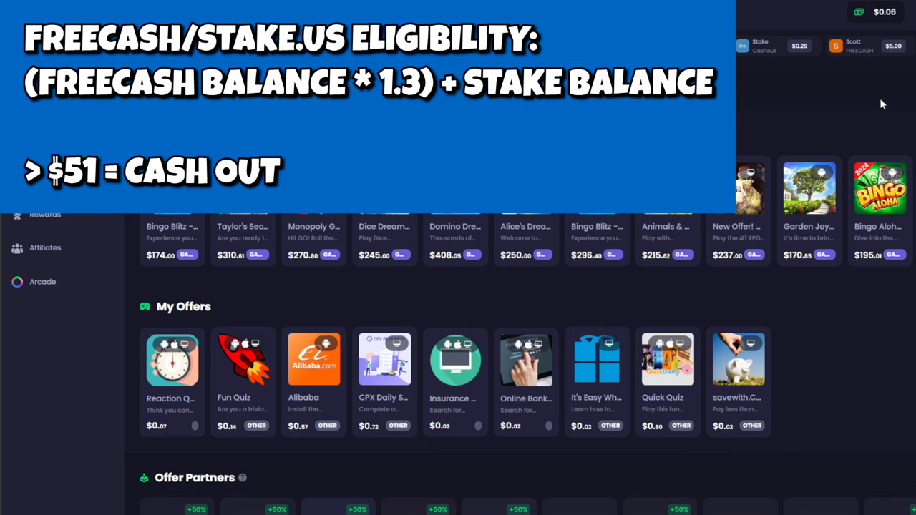
{"action": "mouse_move", "coordinate": [882, 99]}
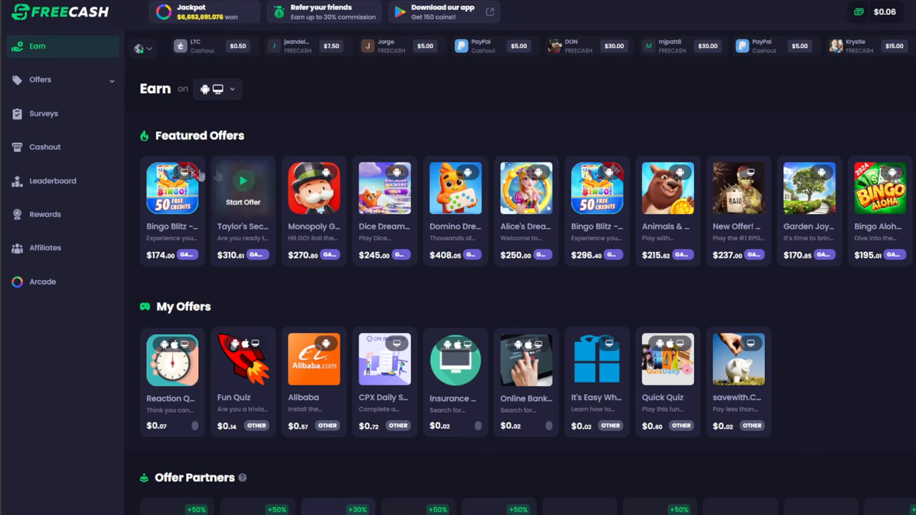
{"action": "mouse_move", "coordinate": [46, 147]}
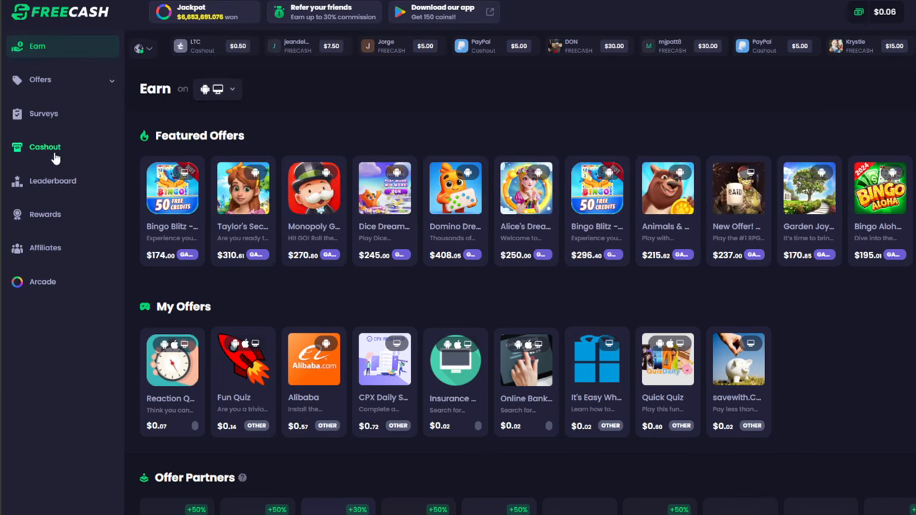
Start a Stake.us cashout of 13 USD, yielding 16.9 Stake Cash with bonus.
{"action": "left_click", "coordinate": [44, 147]}
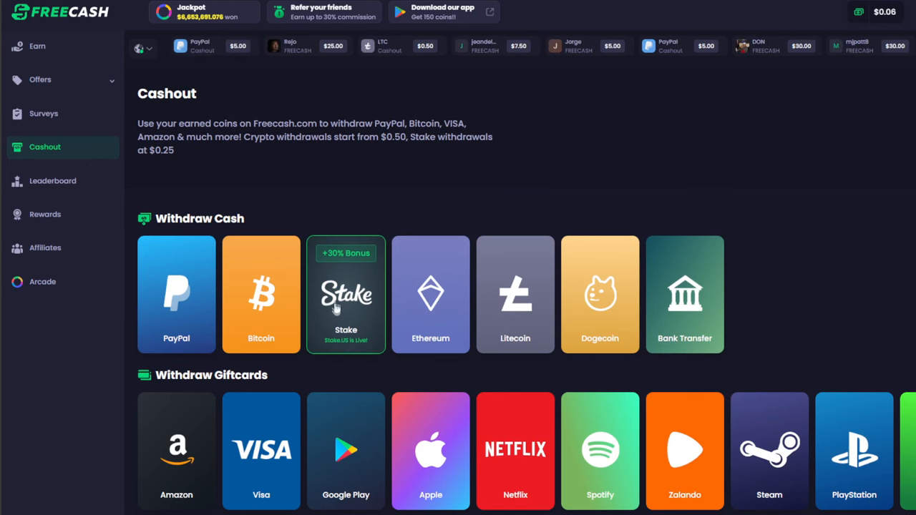
{"action": "left_click", "coordinate": [345, 294]}
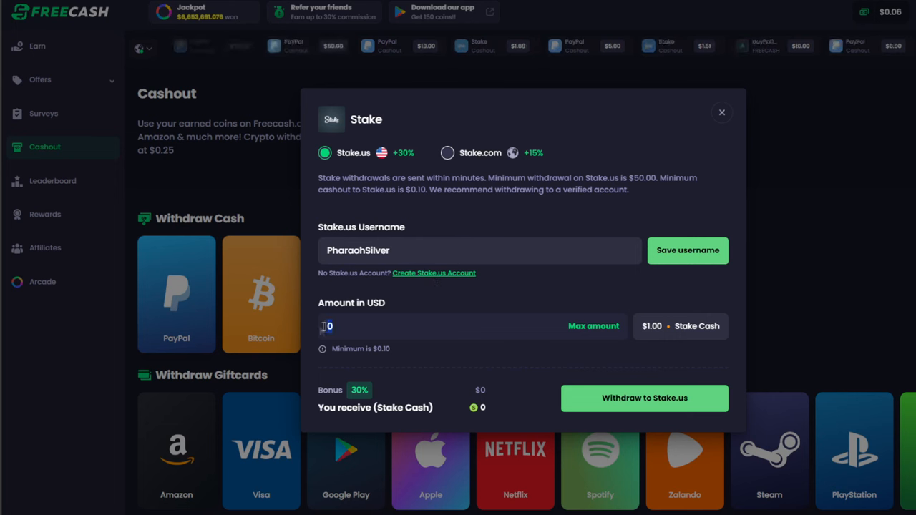
{"action": "type", "text": "13"}
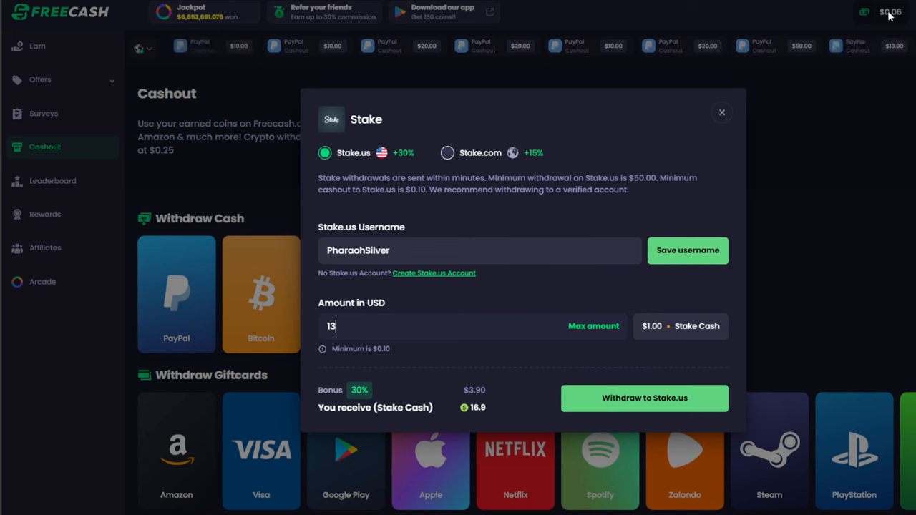
{"action": "mouse_move", "coordinate": [439, 351]}
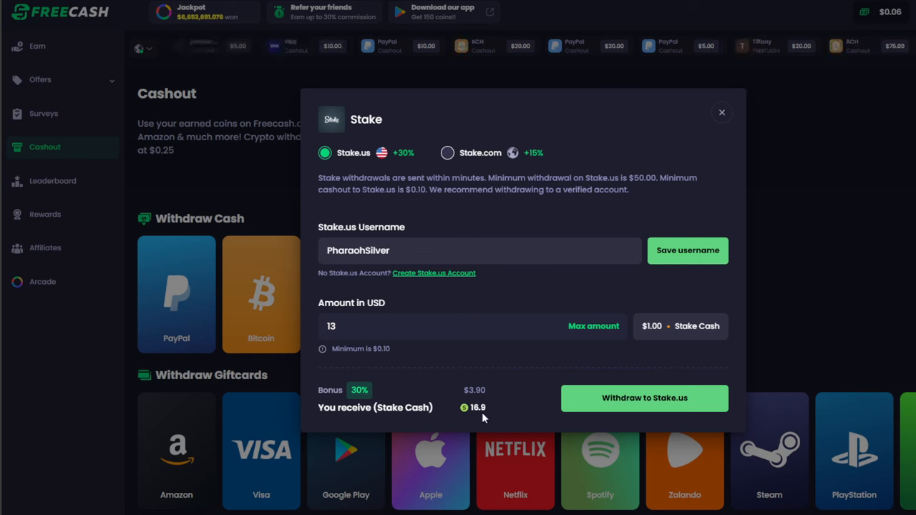
{"action": "mouse_move", "coordinate": [514, 406]}
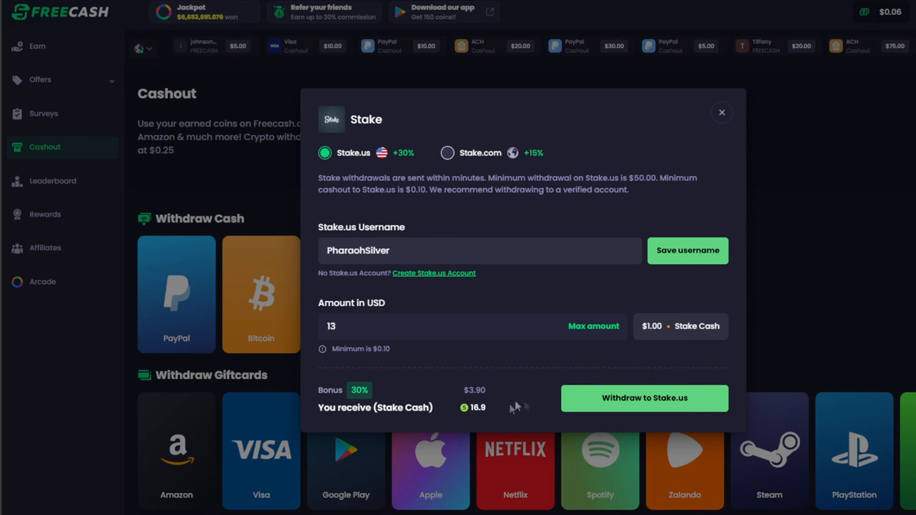
{"action": "mouse_move", "coordinate": [655, 440]}
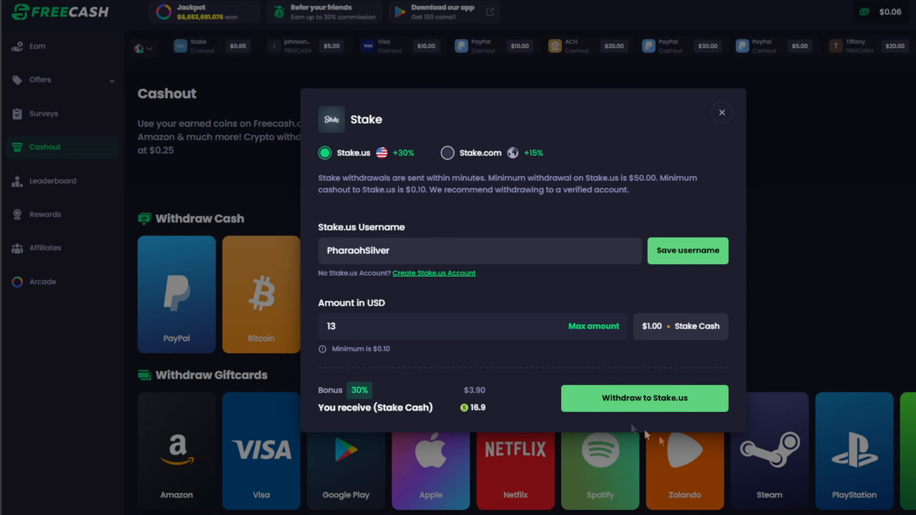
Submit the 13 USD withdrawal to Stake.us and proceed past the gambling-risk notice.
{"action": "left_click", "coordinate": [644, 398]}
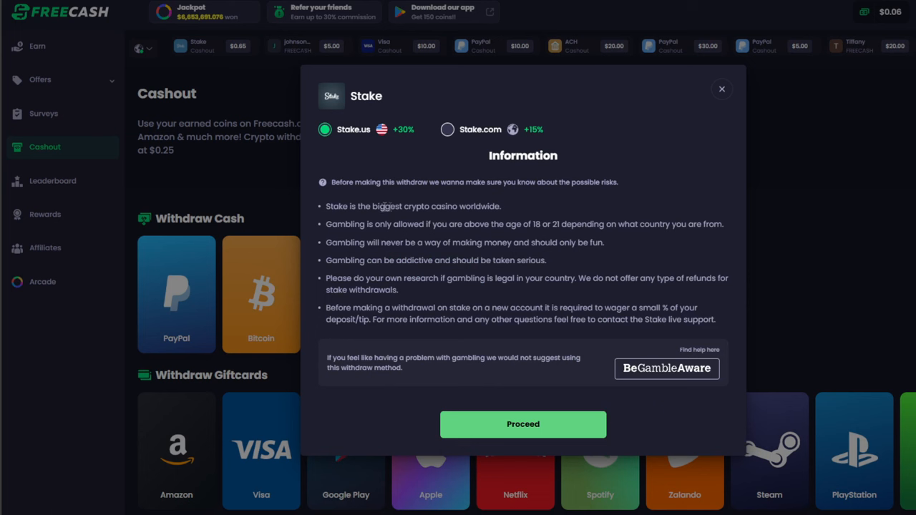
{"action": "mouse_move", "coordinate": [383, 399]}
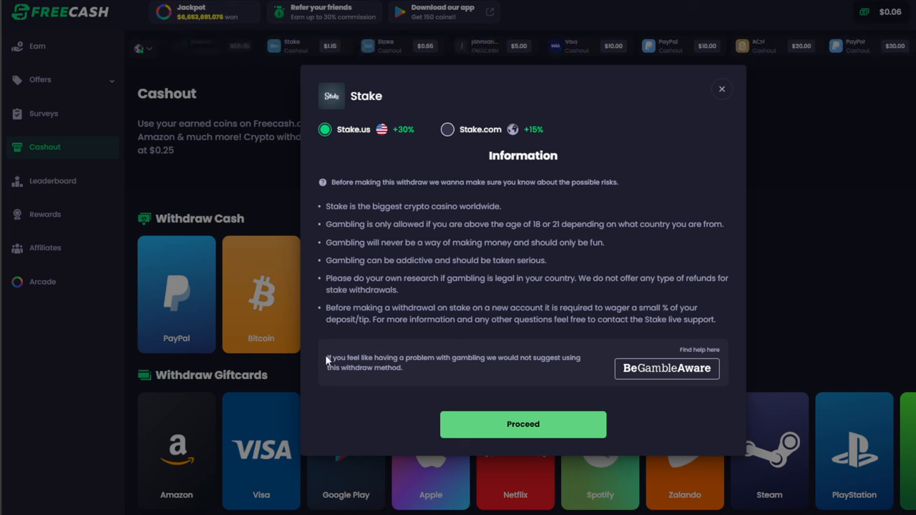
{"action": "mouse_move", "coordinate": [441, 369]}
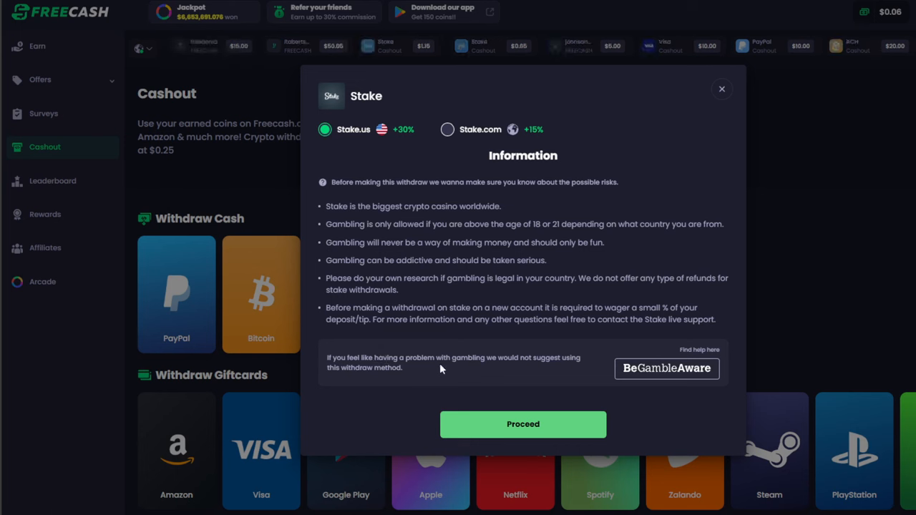
{"action": "mouse_move", "coordinate": [496, 371]}
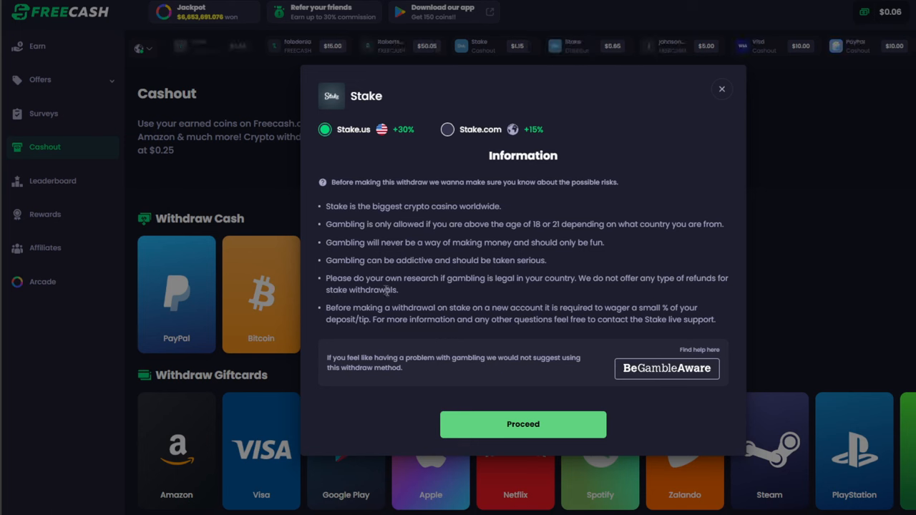
{"action": "mouse_move", "coordinate": [526, 387]}
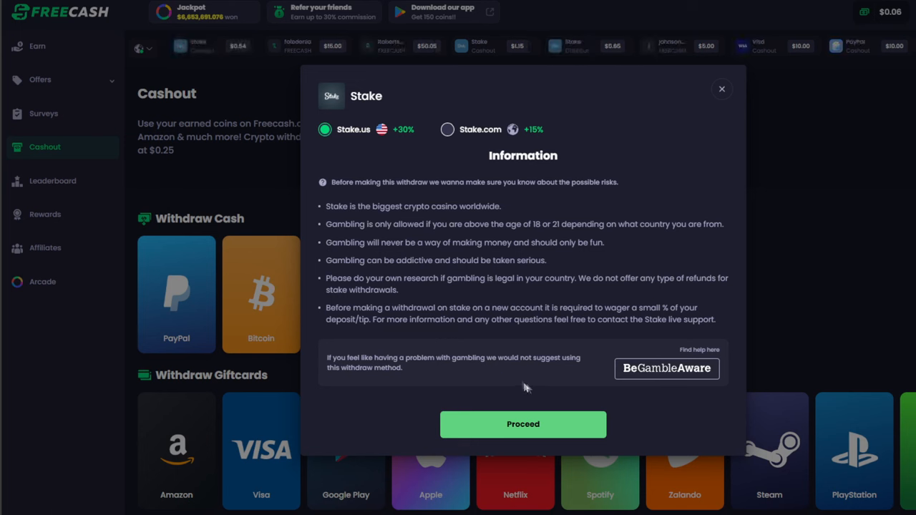
{"action": "left_click", "coordinate": [721, 89]}
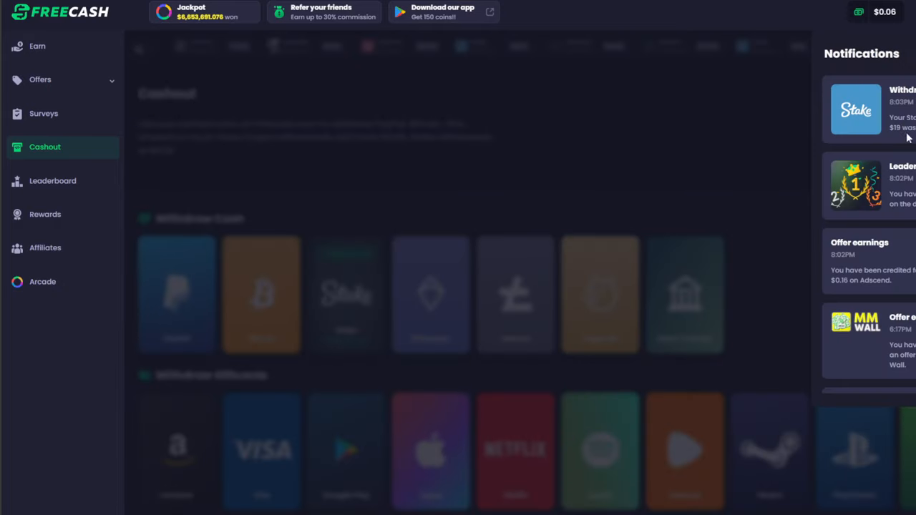
{"action": "mouse_move", "coordinate": [820, 144]}
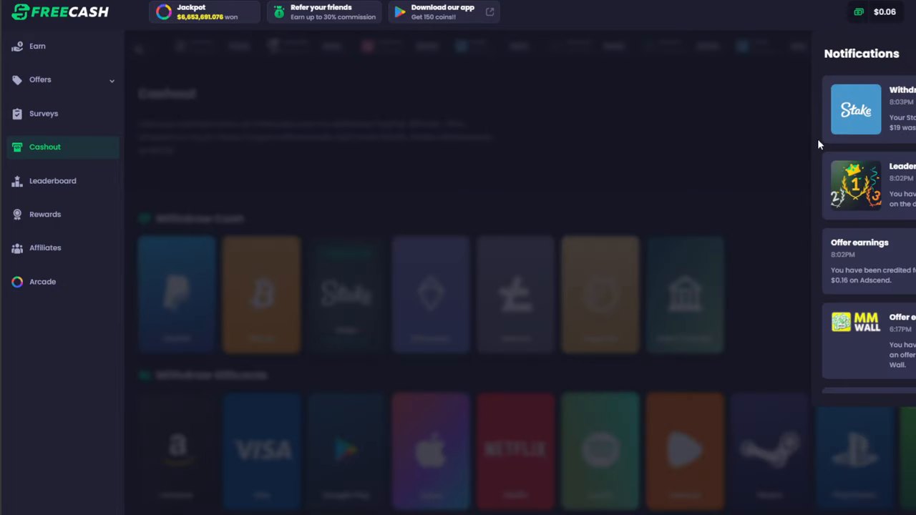
{"action": "mouse_move", "coordinate": [868, 83]}
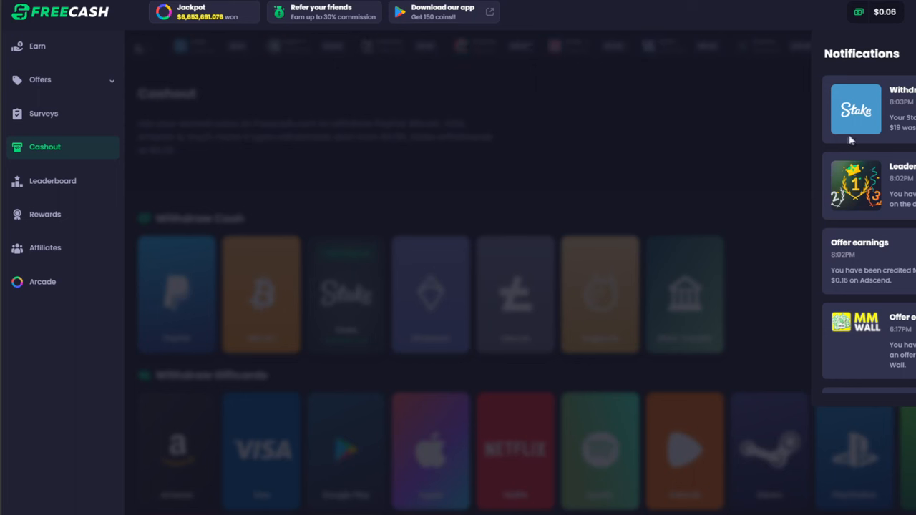
{"action": "mouse_move", "coordinate": [846, 140]}
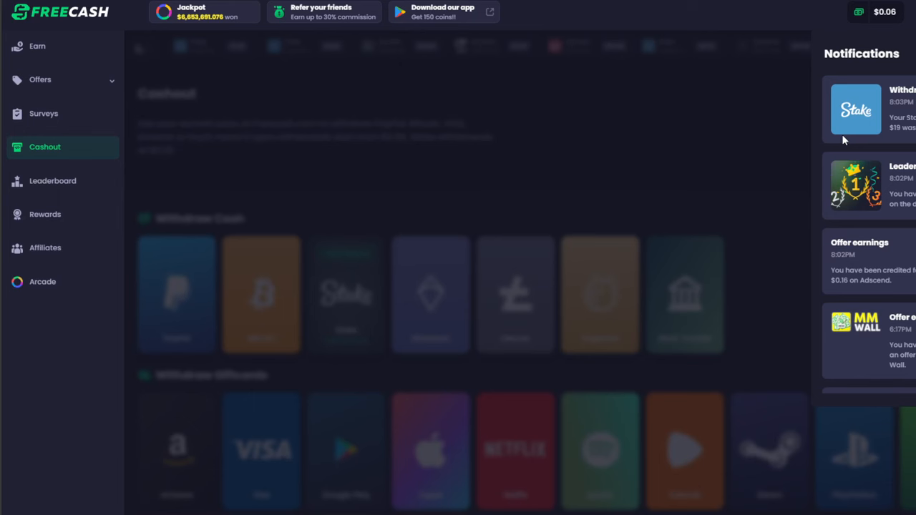
{"action": "mouse_move", "coordinate": [689, 195]}
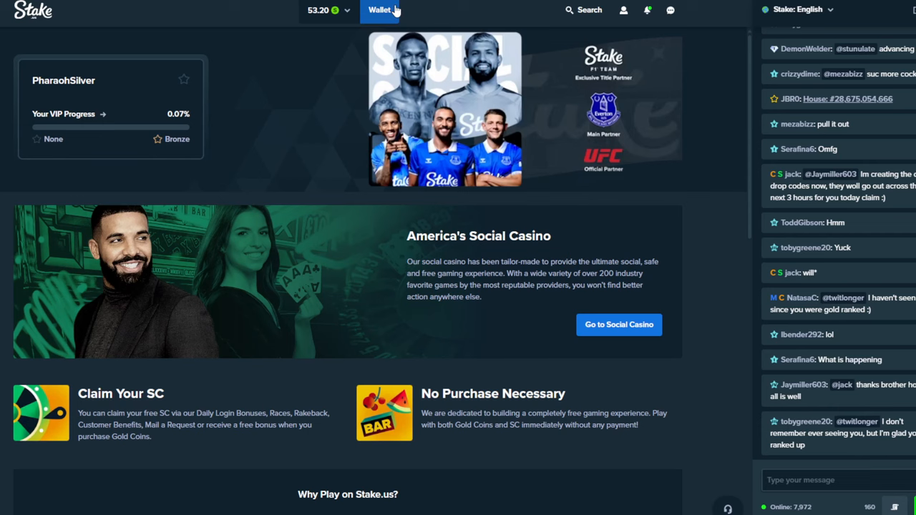
From the wallet balances, choose to redeem the 53.20 Stake Cash as crypto.
{"action": "left_click", "coordinate": [379, 10]}
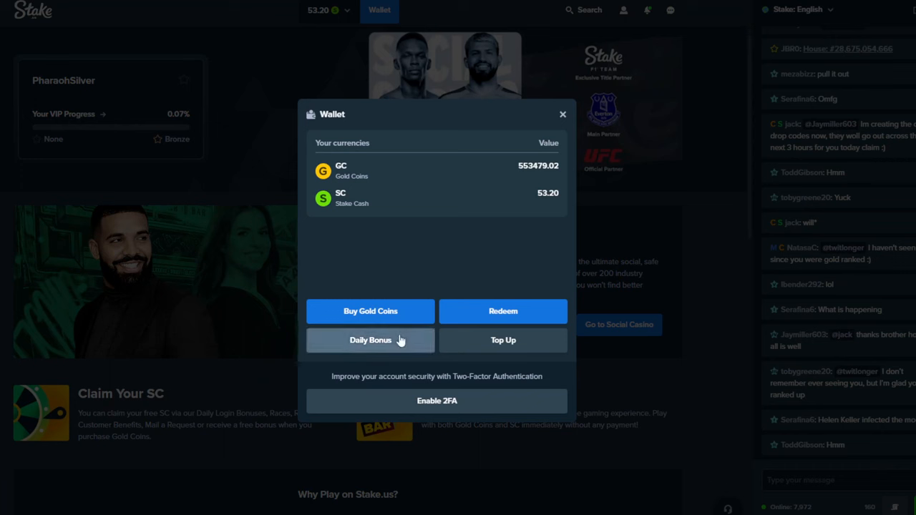
{"action": "left_click", "coordinate": [502, 310]}
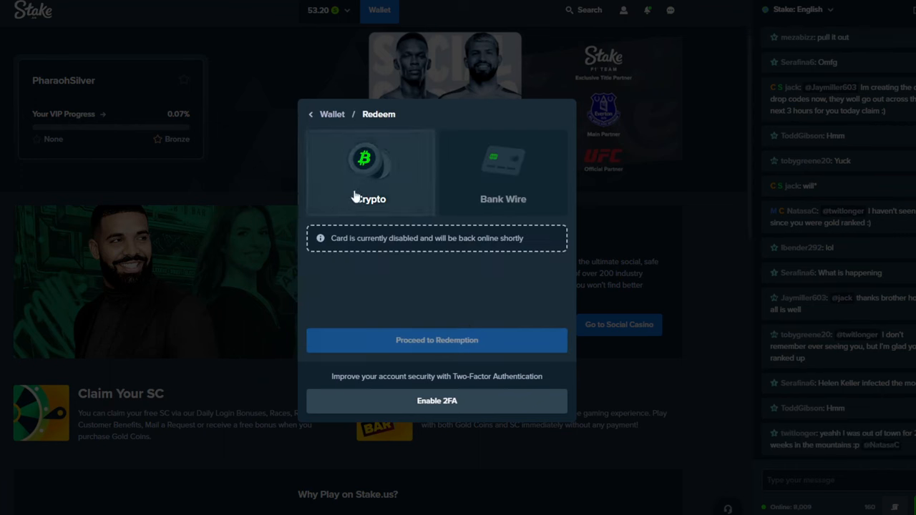
{"action": "left_click", "coordinate": [370, 172]}
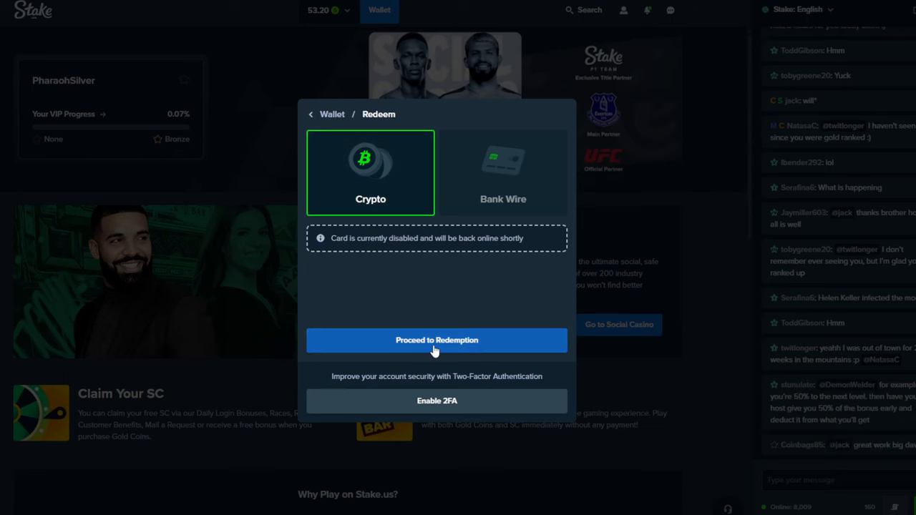
{"action": "left_click", "coordinate": [436, 340]}
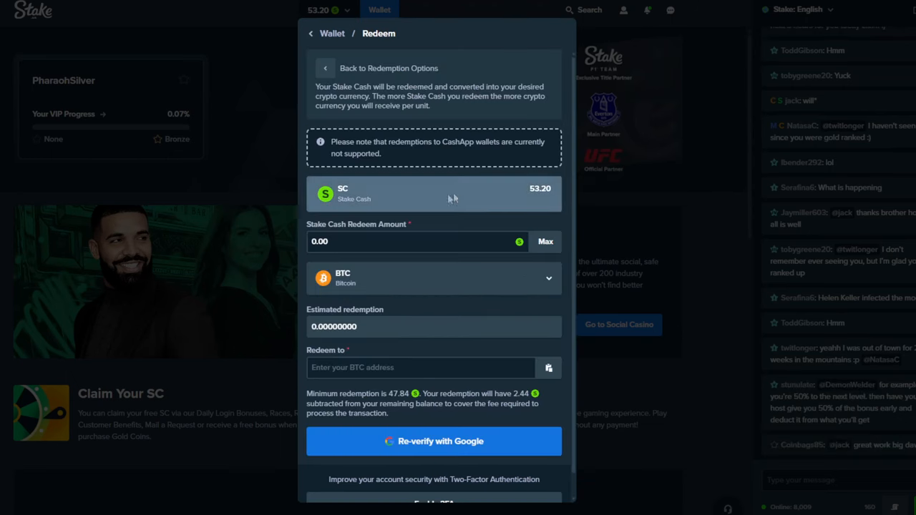
{"action": "mouse_move", "coordinate": [512, 404]}
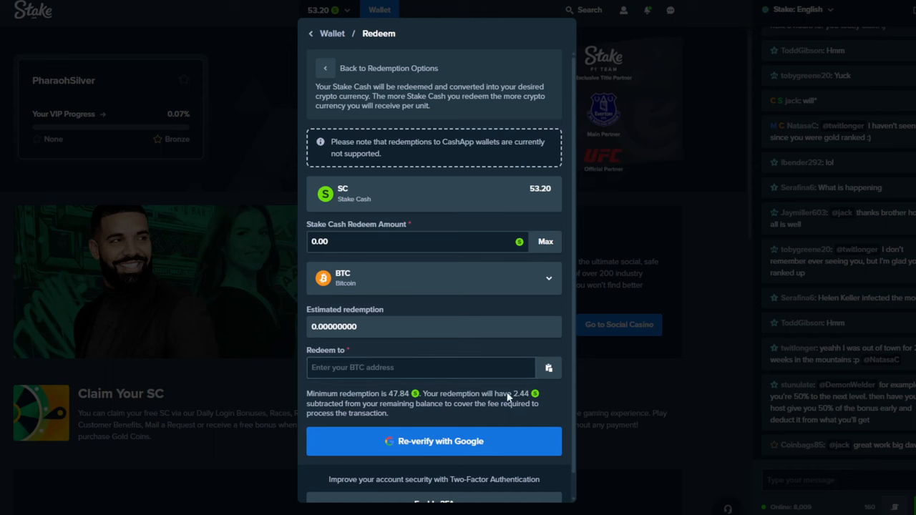
{"action": "mouse_move", "coordinate": [526, 293]}
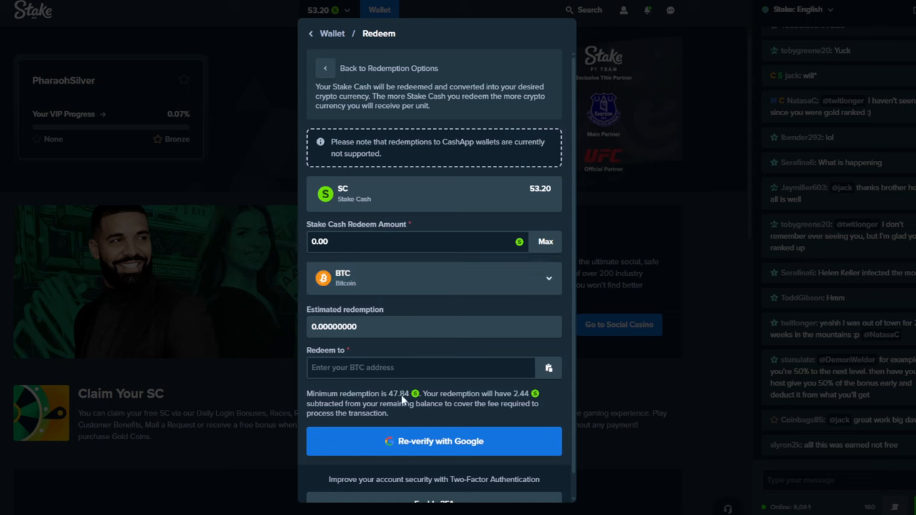
Pick USDC on the ETH network as payout currency and fill the maximum amount.
{"action": "left_click", "coordinate": [434, 278]}
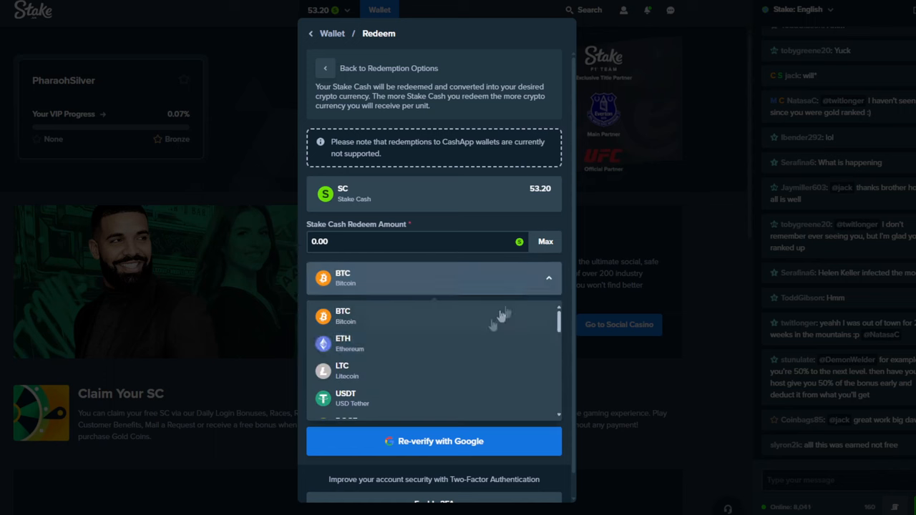
{"action": "scroll", "scroll_direction": "down", "scroll_amount": 3}
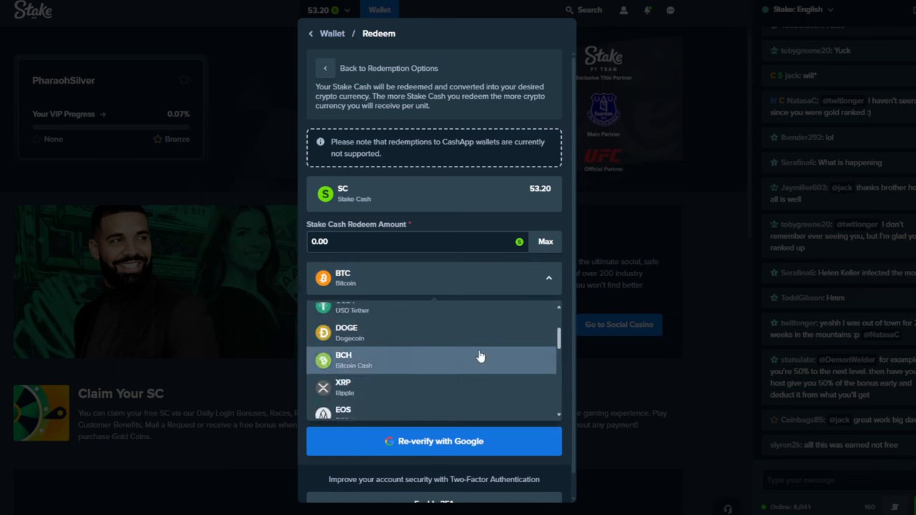
{"action": "scroll", "scroll_direction": "down", "scroll_amount": 3}
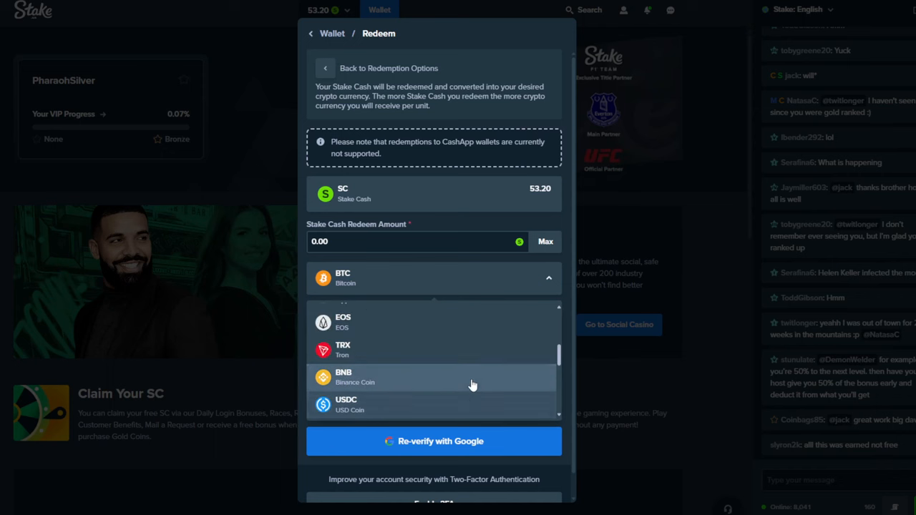
{"action": "scroll", "scroll_direction": "up", "scroll_amount": 3}
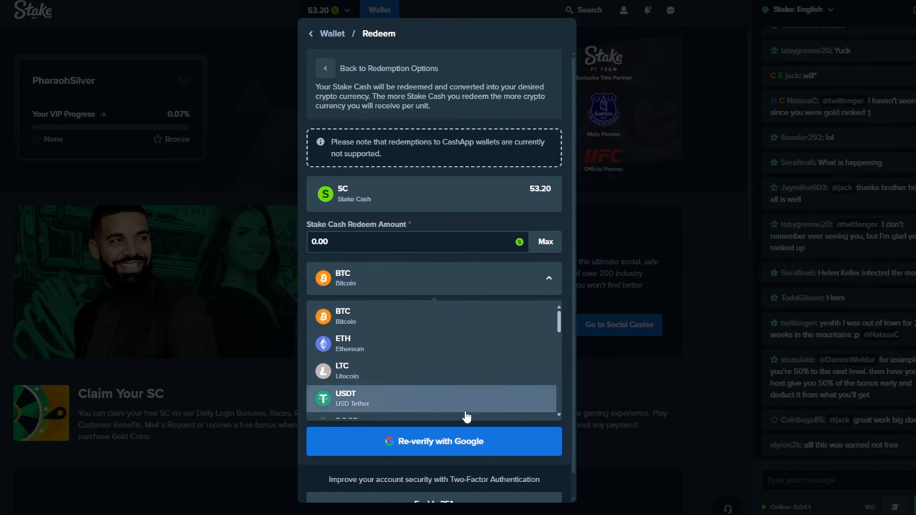
{"action": "scroll", "scroll_direction": "down", "scroll_amount": 3}
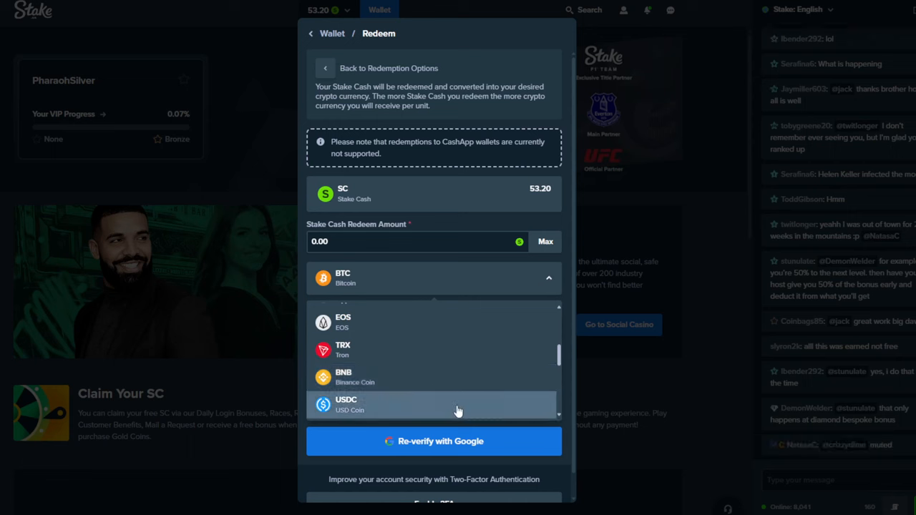
{"action": "mouse_move", "coordinate": [485, 408]}
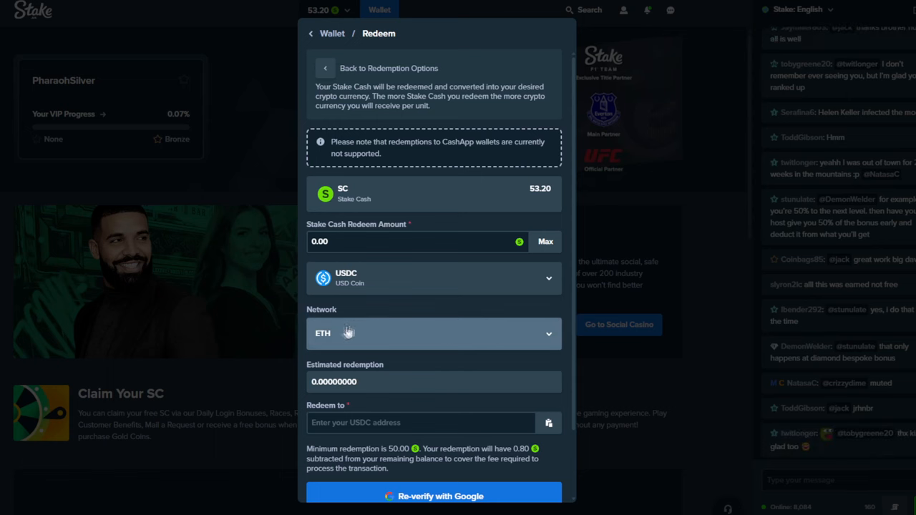
{"action": "left_click", "coordinate": [433, 333]}
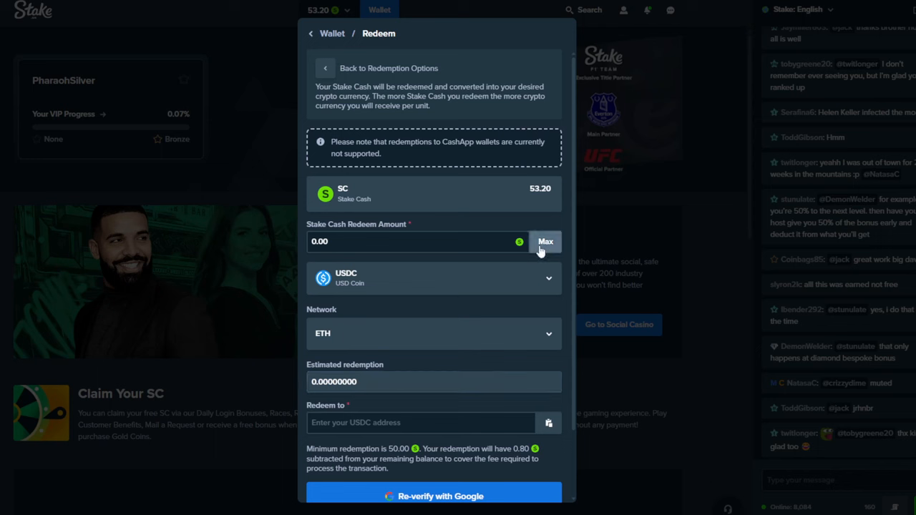
{"action": "left_click", "coordinate": [545, 241]}
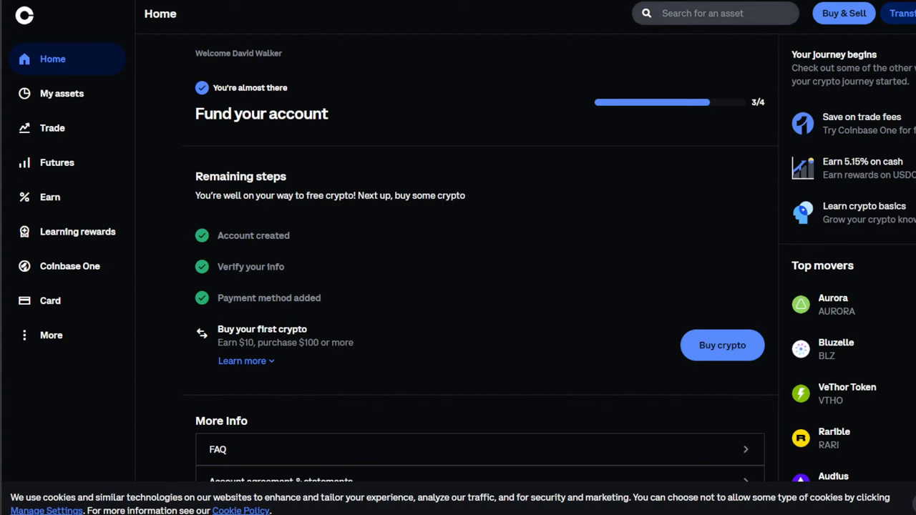
Copy the Coinbase USDC Ethereum receiving address from the USDC asset page.
{"action": "left_click", "coordinate": [714, 13]}
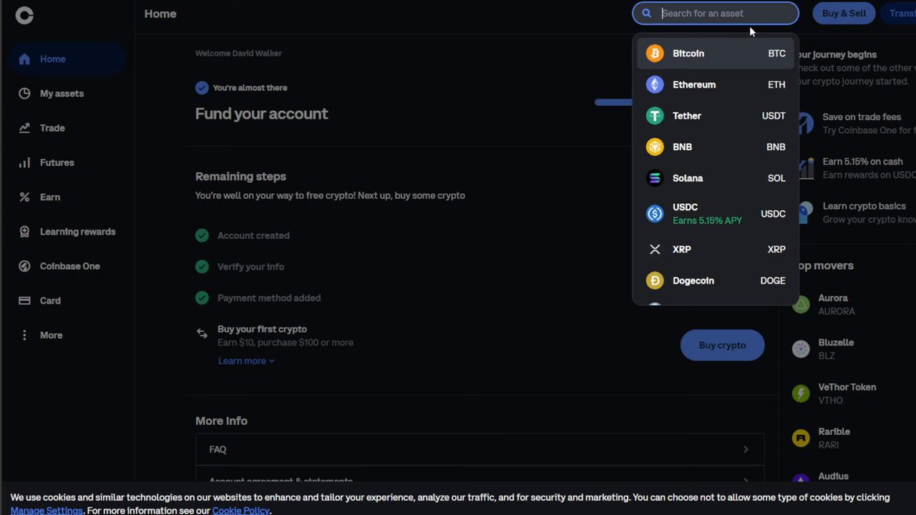
{"action": "mouse_move", "coordinate": [730, 214]}
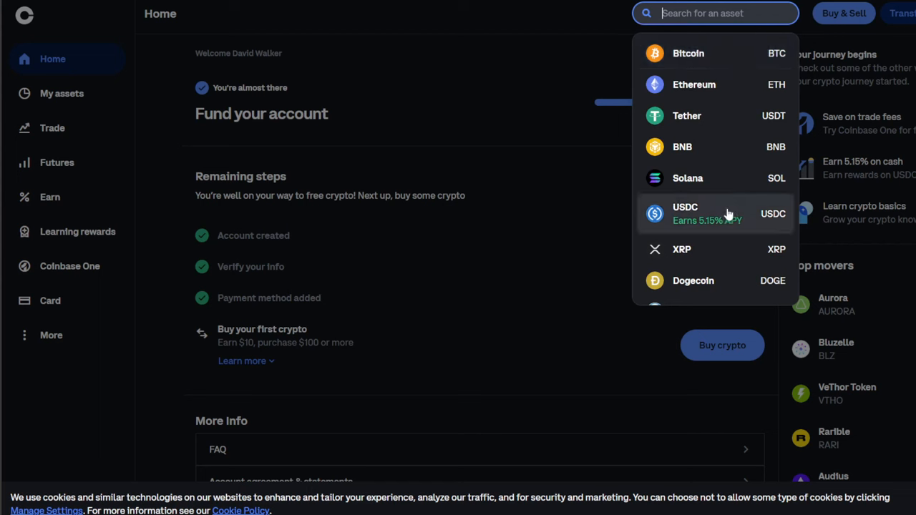
{"action": "left_click", "coordinate": [685, 213]}
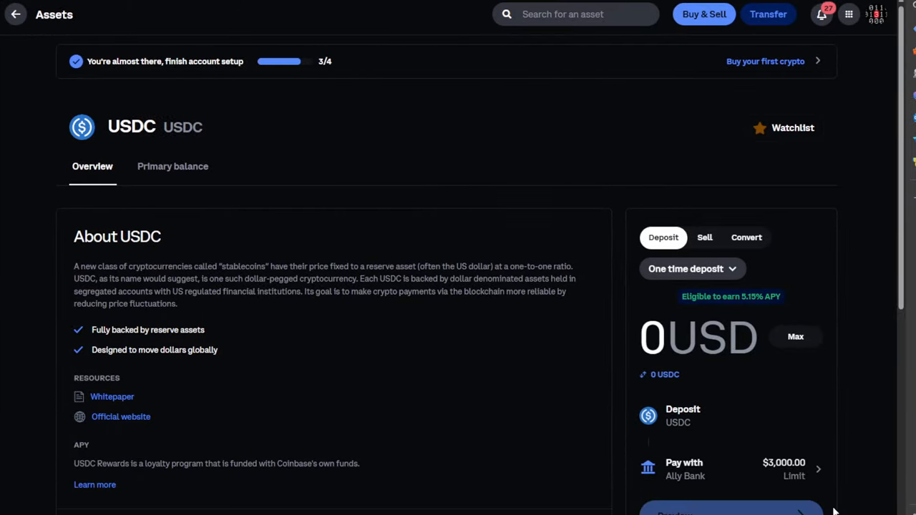
{"action": "mouse_move", "coordinate": [730, 218]}
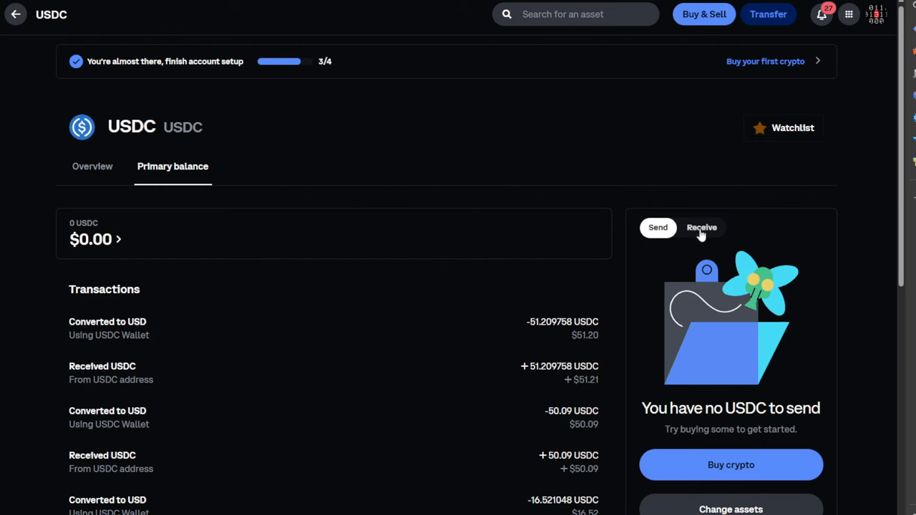
{"action": "left_click", "coordinate": [702, 226]}
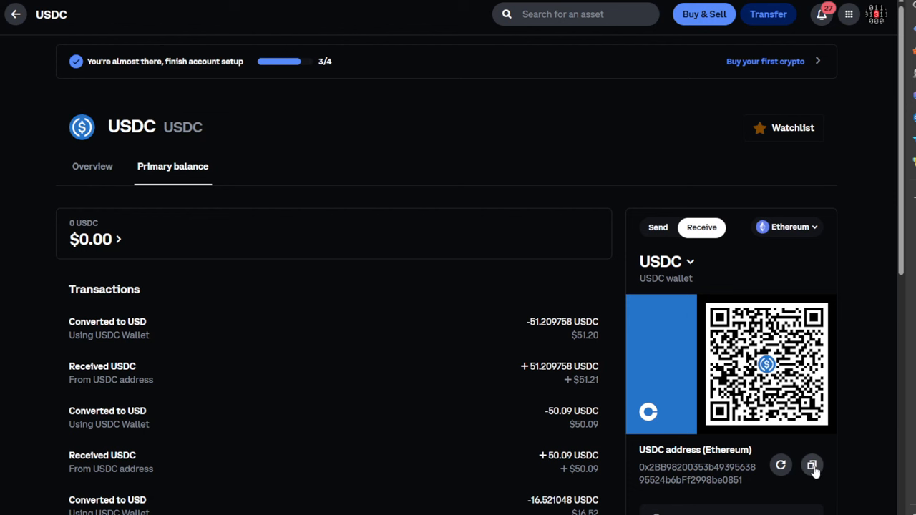
{"action": "left_click", "coordinate": [812, 466]}
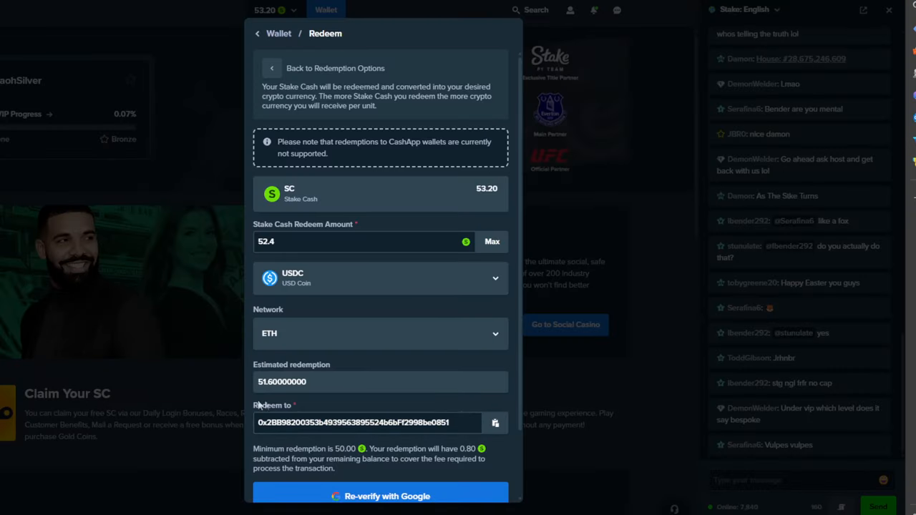
{"action": "mouse_move", "coordinate": [348, 471]}
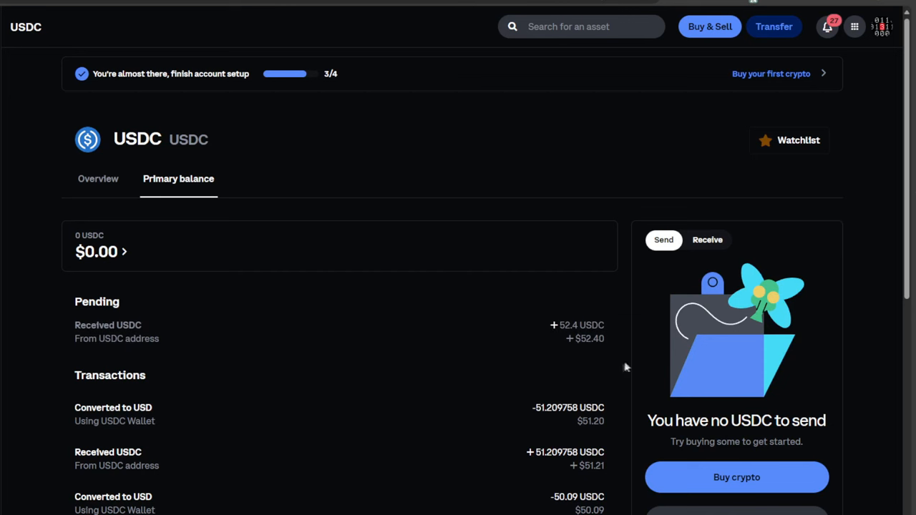
{"action": "mouse_move", "coordinate": [449, 359]}
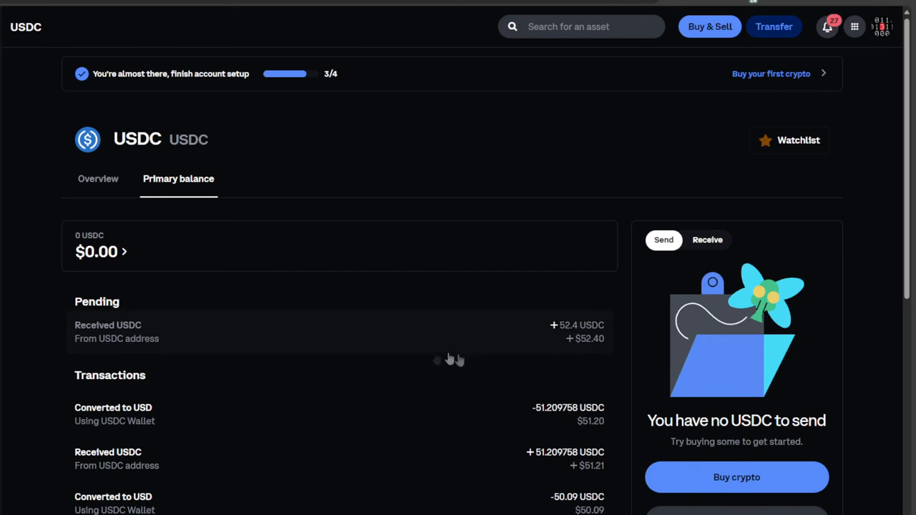
{"action": "mouse_move", "coordinate": [600, 350]}
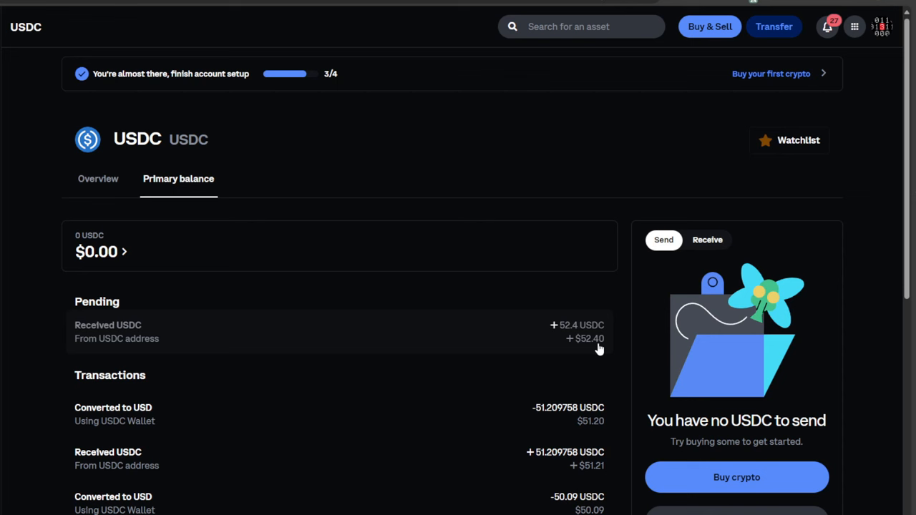
{"action": "mouse_move", "coordinate": [578, 343]}
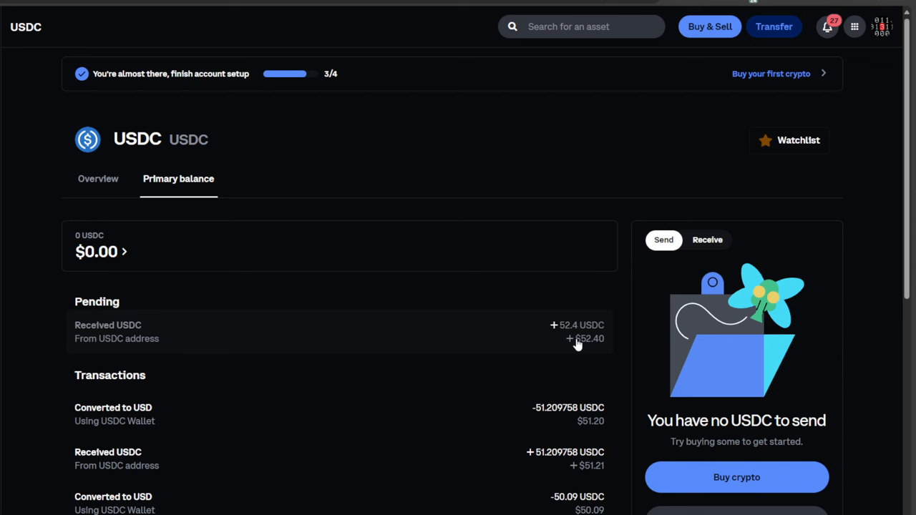
{"action": "mouse_move", "coordinate": [599, 216]}
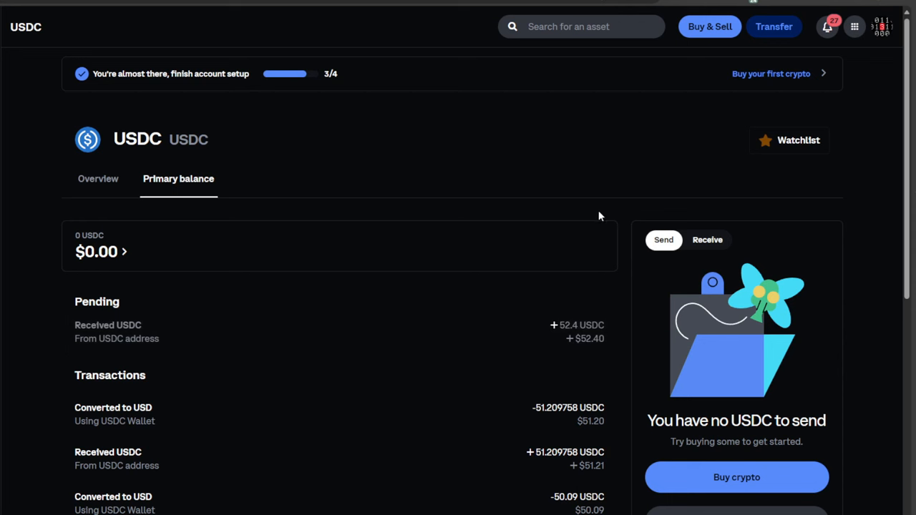
{"action": "mouse_move", "coordinate": [511, 264]}
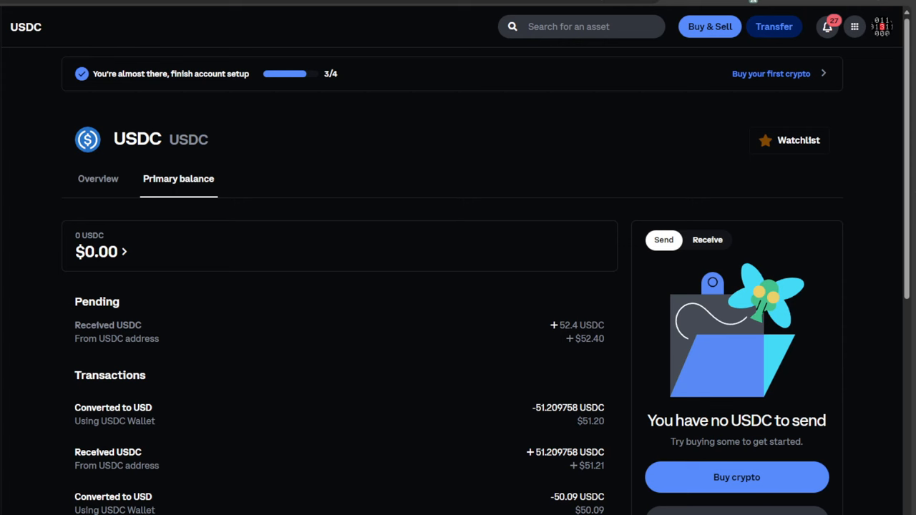
Open the USDC Sell option from Overview's Convert panel, showing no USDC to sell.
{"action": "left_click", "coordinate": [98, 178]}
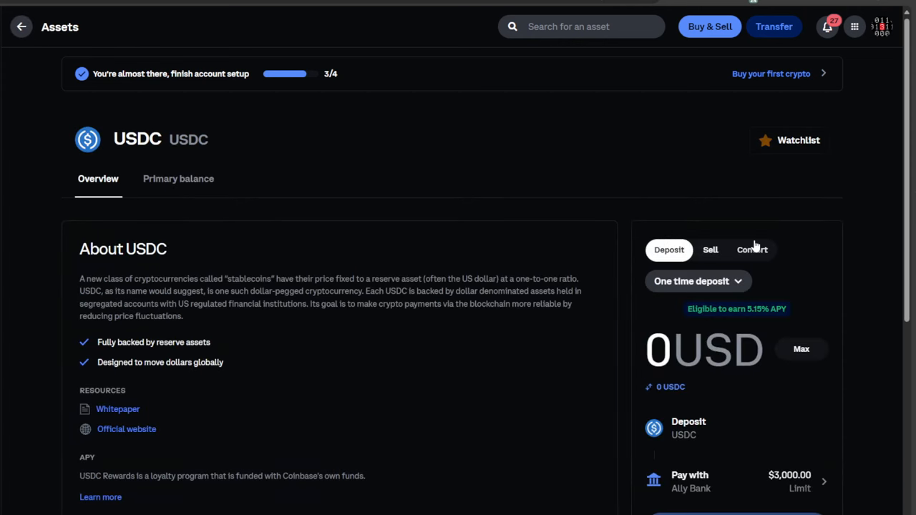
{"action": "left_click", "coordinate": [688, 427]}
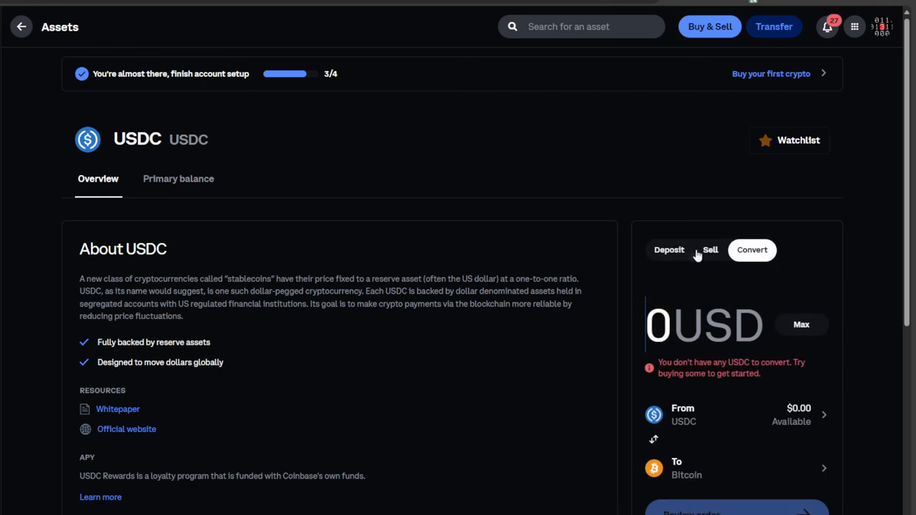
{"action": "left_click", "coordinate": [710, 250]}
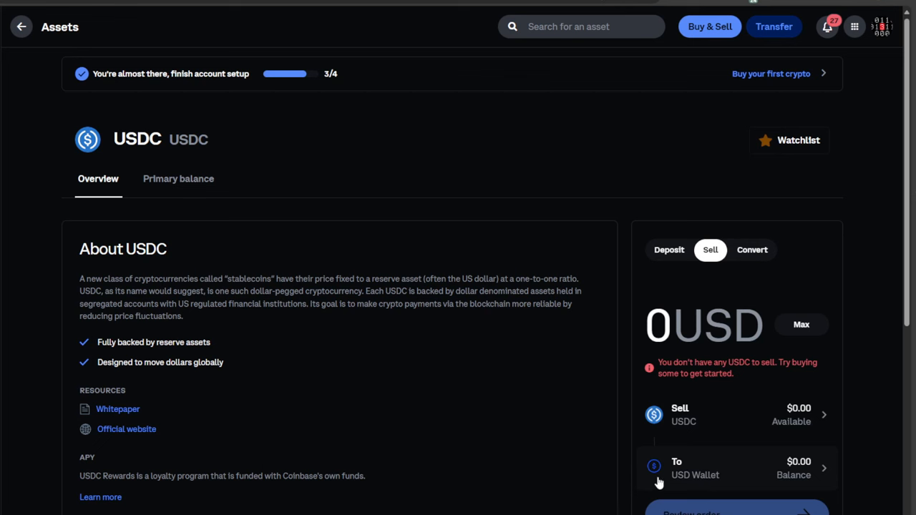
{"action": "mouse_move", "coordinate": [801, 277]}
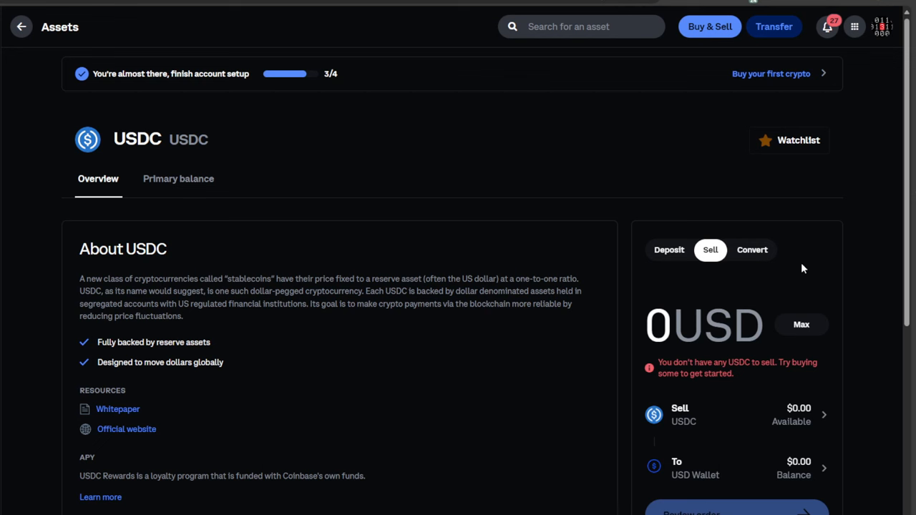
{"action": "mouse_move", "coordinate": [795, 216]}
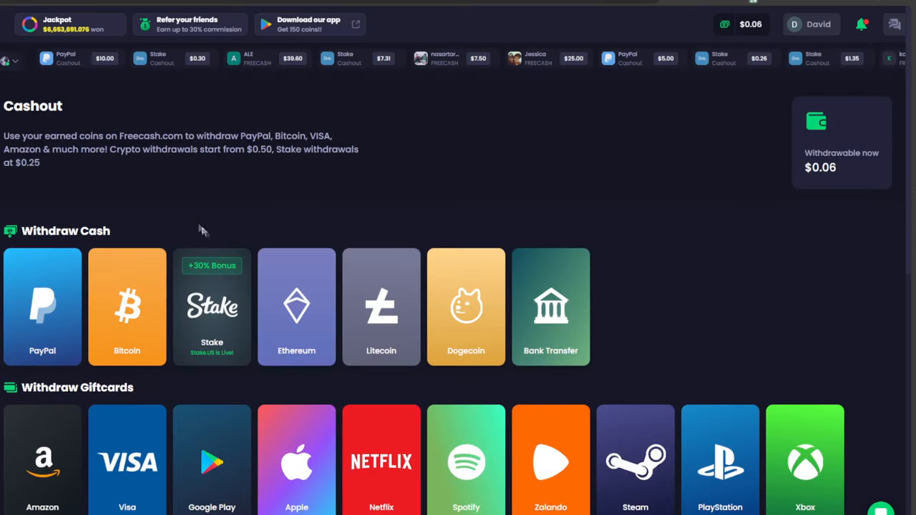
{"action": "scroll", "scroll_direction": "down", "scroll_amount": 3}
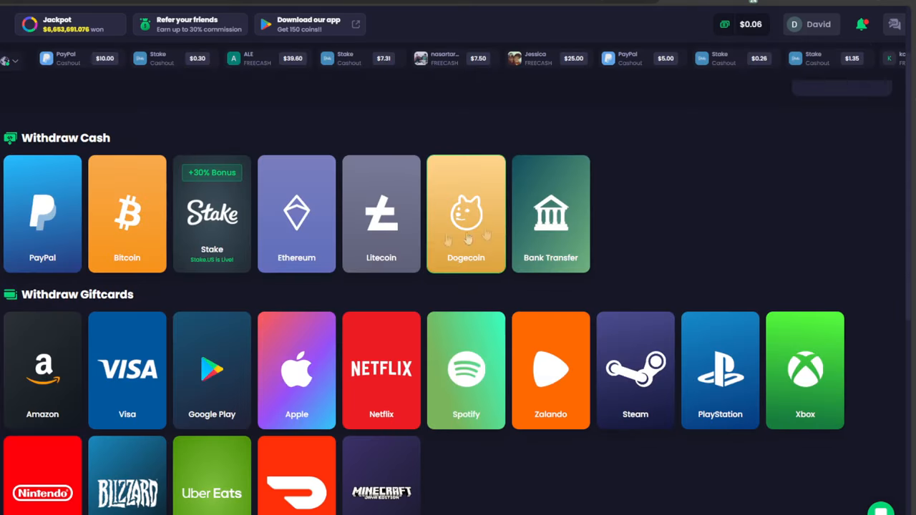
{"action": "mouse_move", "coordinate": [127, 215]}
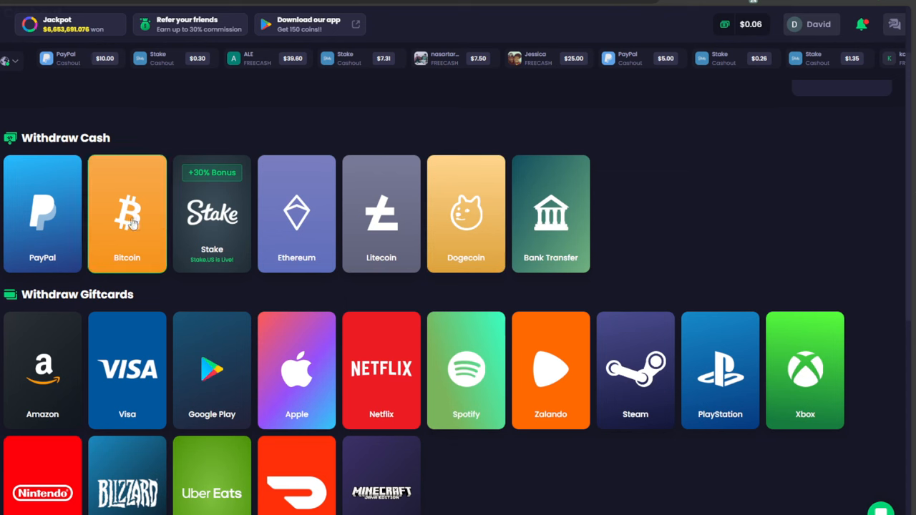
{"action": "mouse_move", "coordinate": [361, 146]}
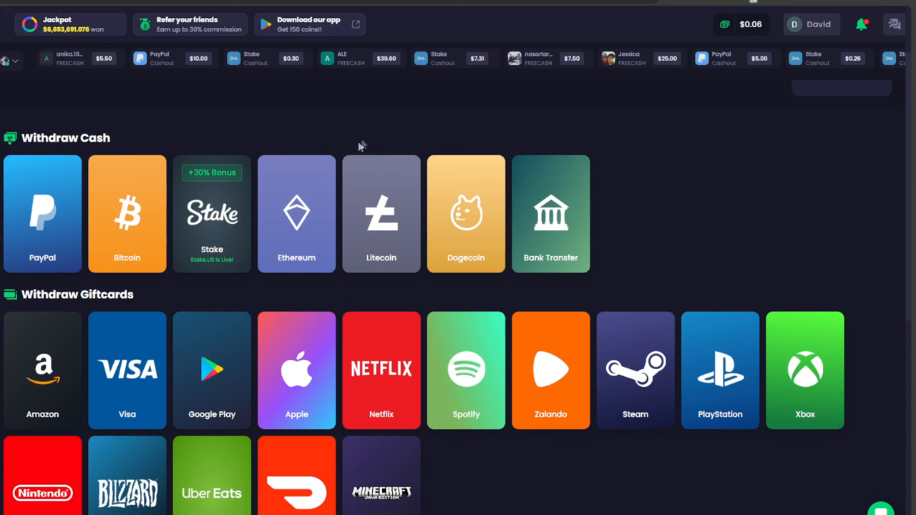
{"action": "left_click", "coordinate": [381, 213]}
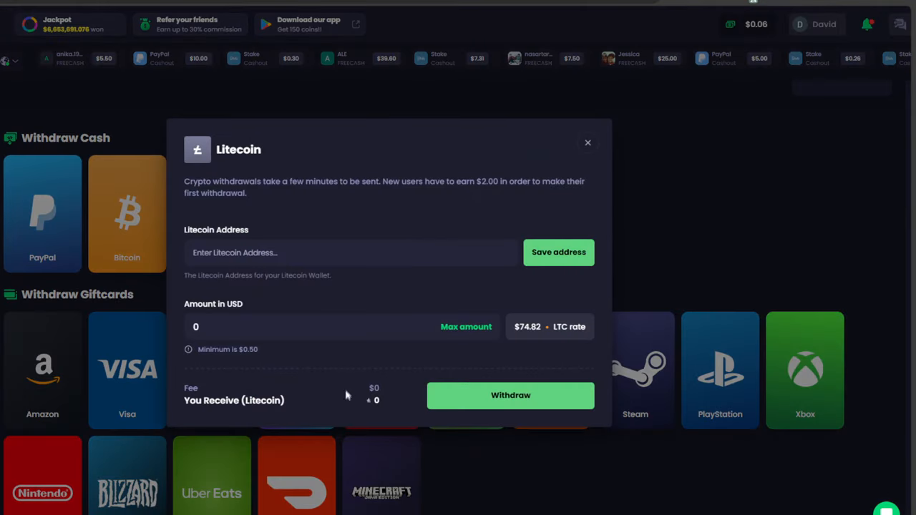
{"action": "mouse_move", "coordinate": [617, 152]}
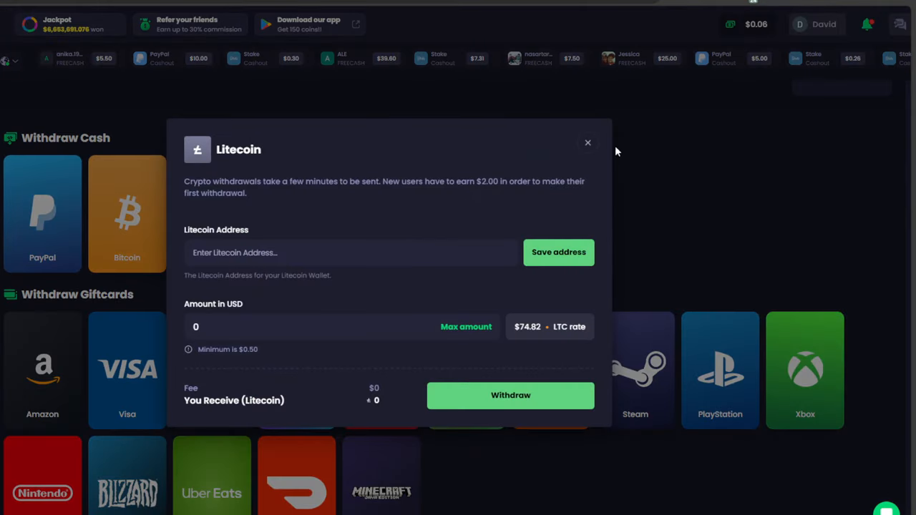
{"action": "left_click", "coordinate": [588, 143]}
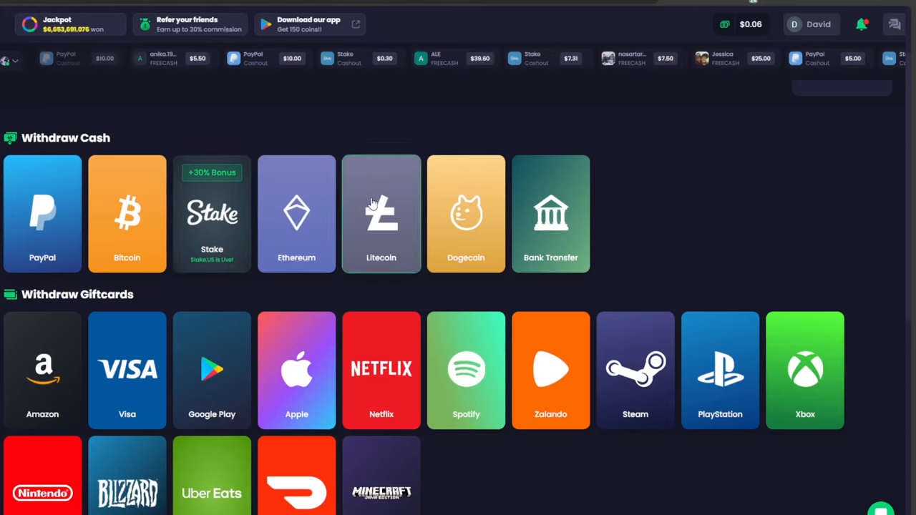
{"action": "left_click", "coordinate": [381, 213]}
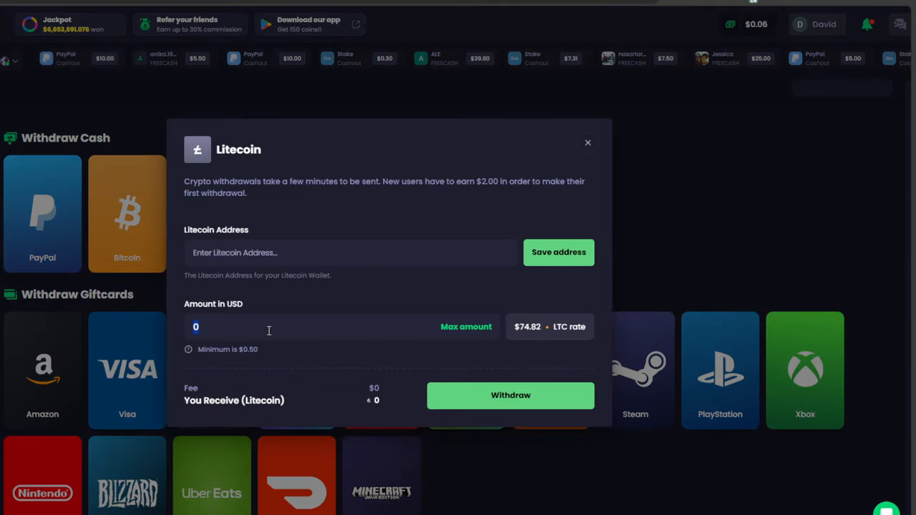
{"action": "type", "text": "100"}
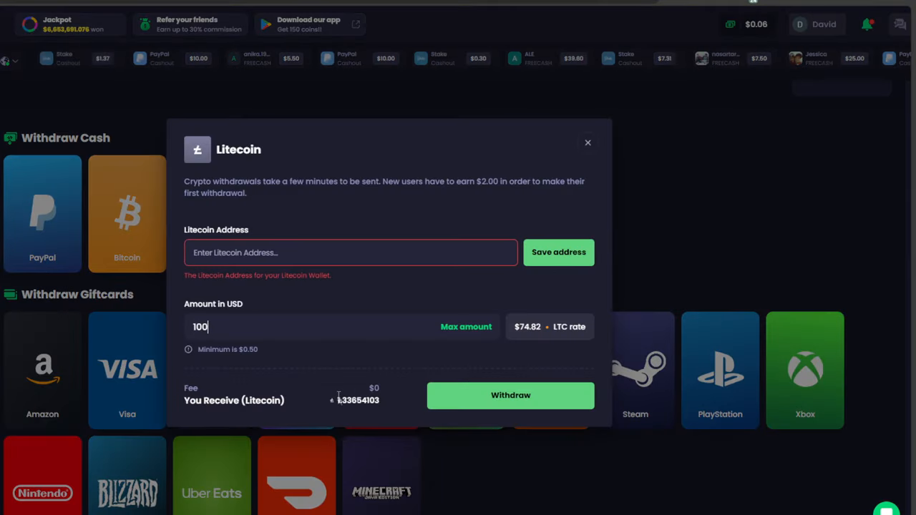
{"action": "left_click", "coordinate": [588, 142]}
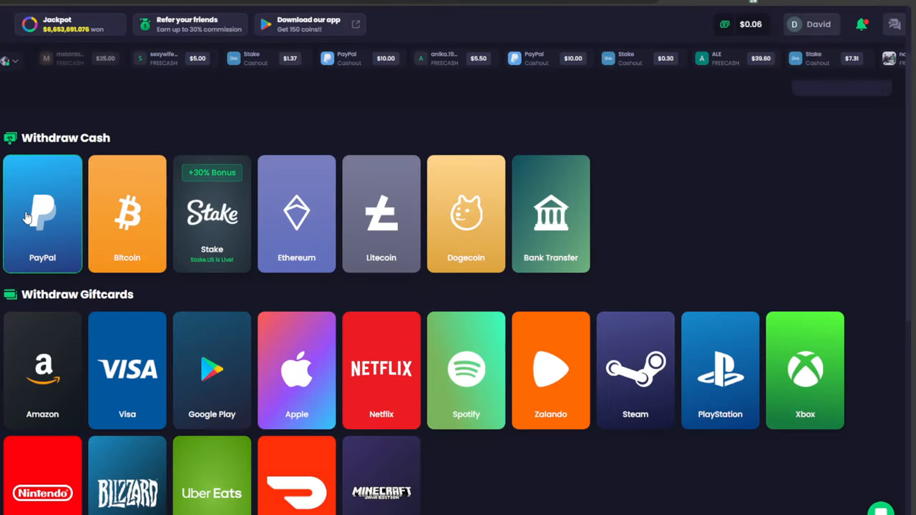
{"action": "left_click", "coordinate": [42, 213]}
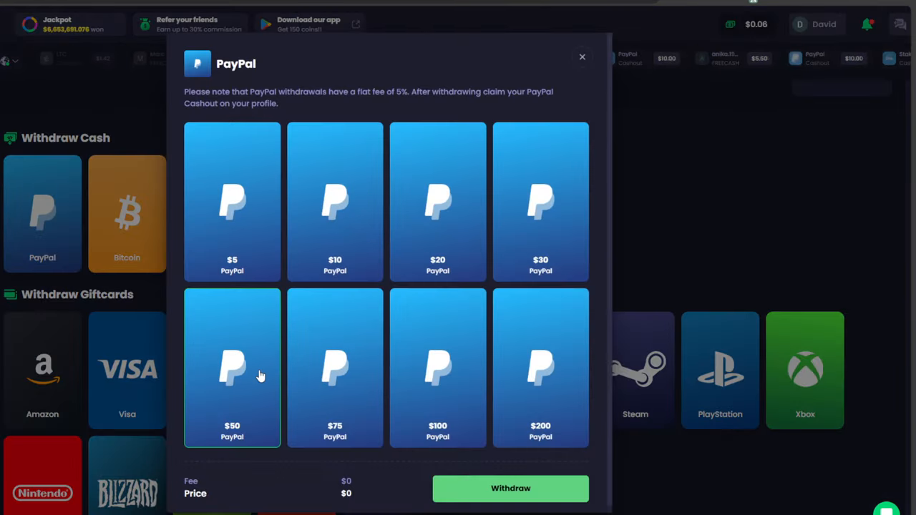
{"action": "left_click", "coordinate": [232, 367]}
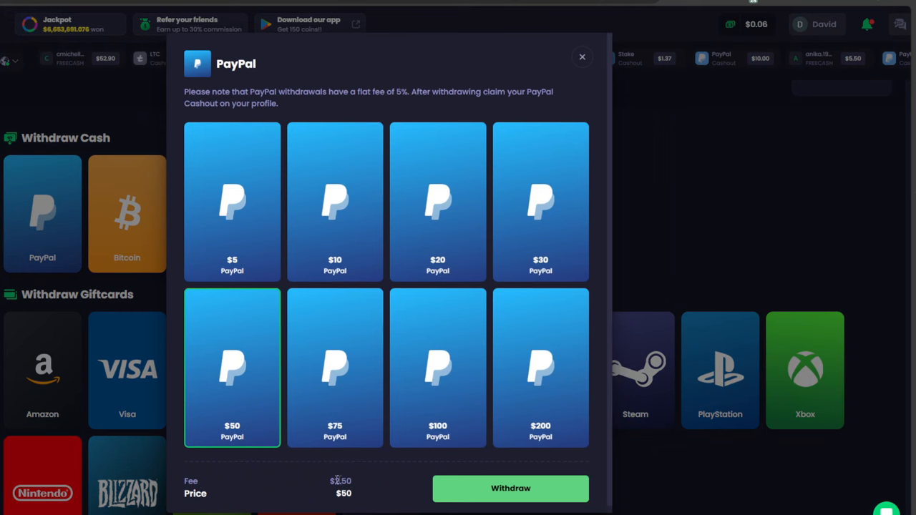
{"action": "mouse_move", "coordinate": [369, 483]}
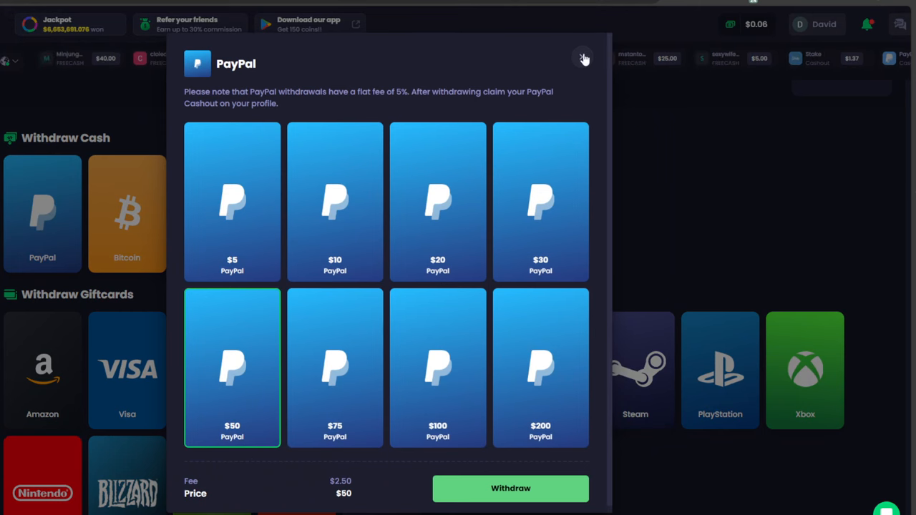
{"action": "left_click", "coordinate": [584, 58]}
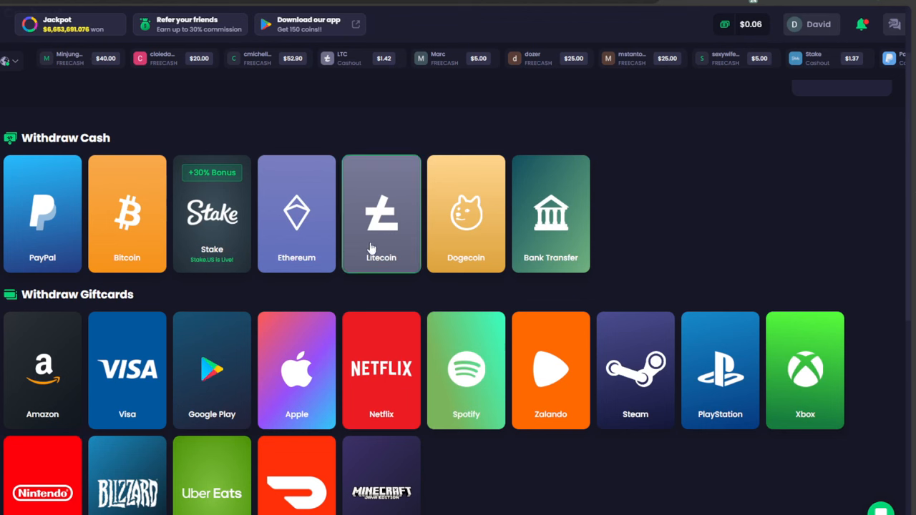
{"action": "mouse_move", "coordinate": [403, 225]}
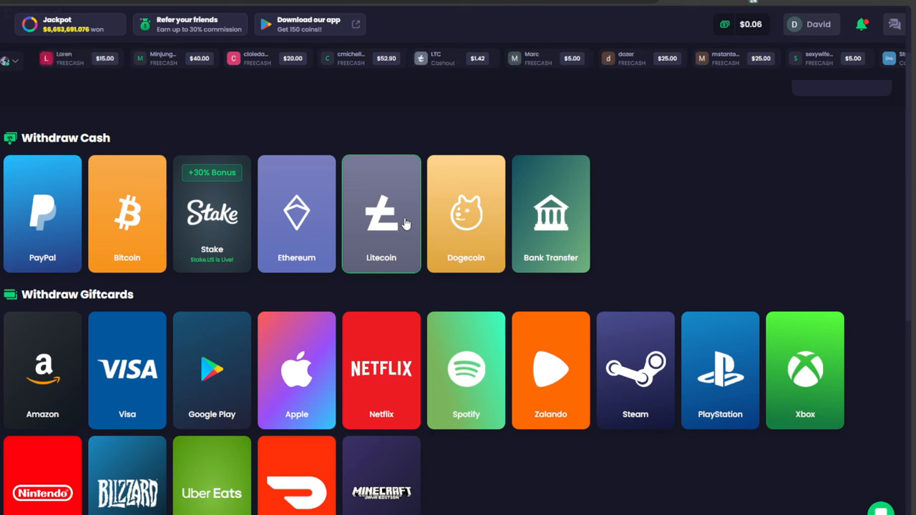
{"action": "mouse_move", "coordinate": [417, 253]}
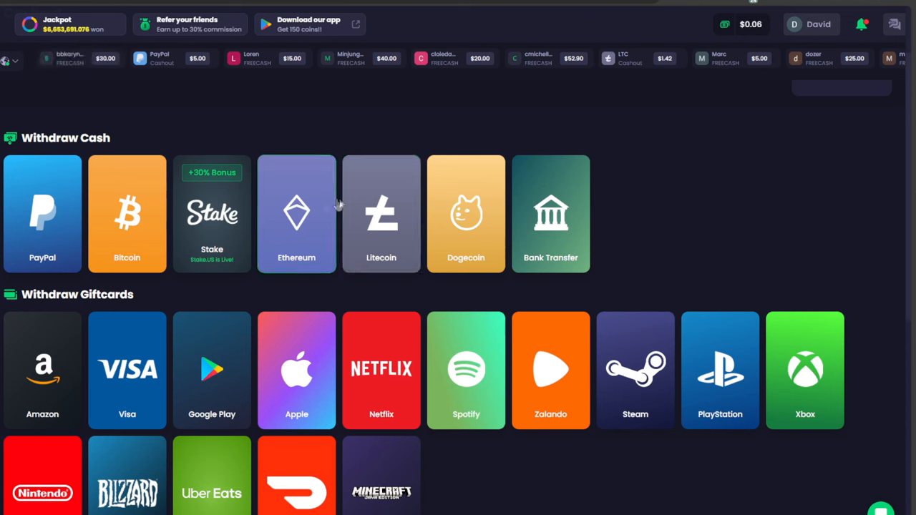
{"action": "mouse_move", "coordinate": [100, 191]}
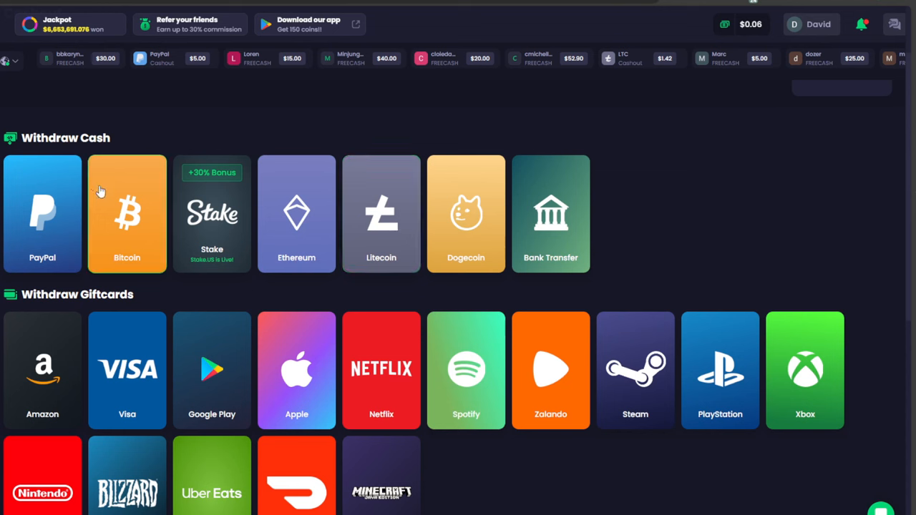